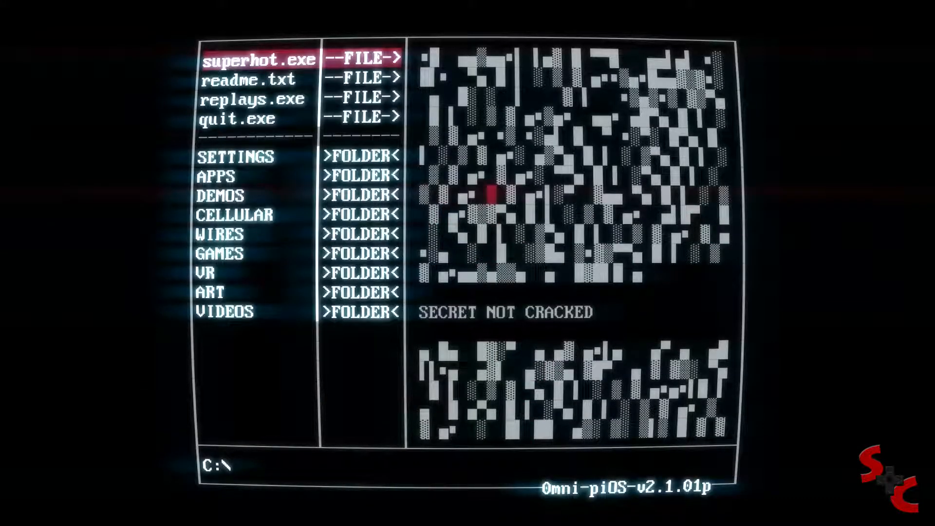
Launch superhot.exe from the Omni-piOS file list
{"action": "left_click", "coordinate": [265, 58]}
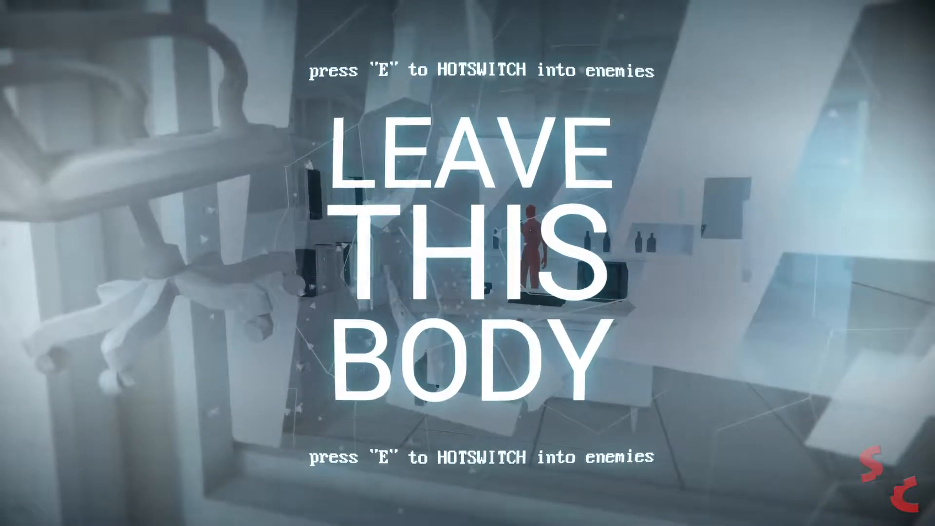
Hotswitch through four enemies in the office, then restart the level after being shot
{"action": "key", "text": "e"}
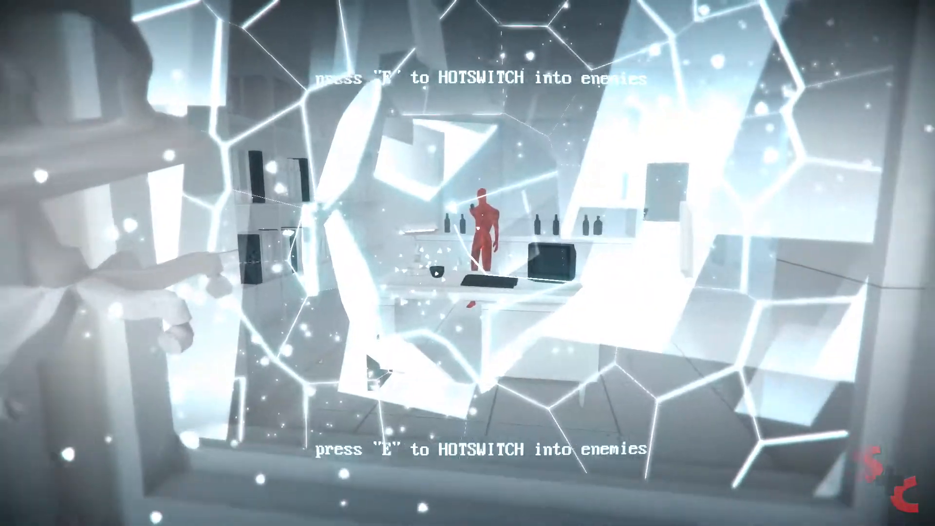
{"action": "key", "text": "e"}
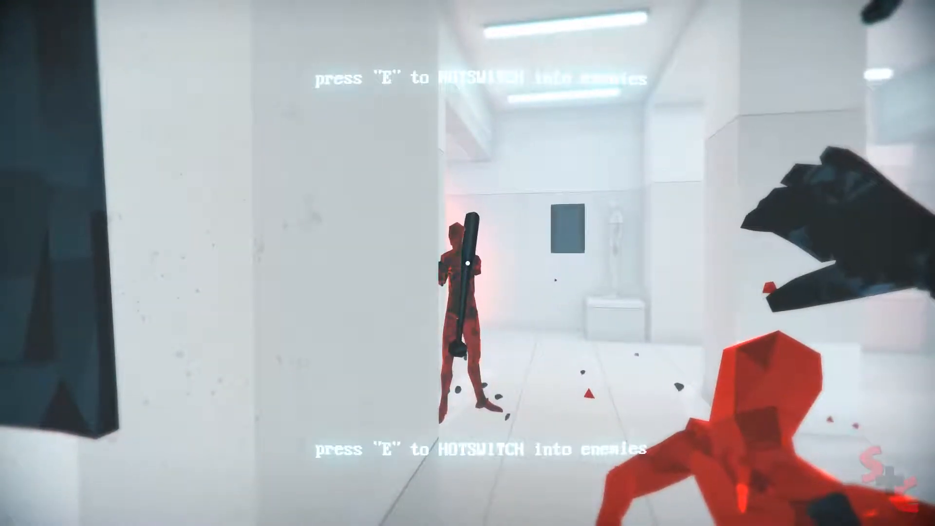
{"action": "key", "text": "e"}
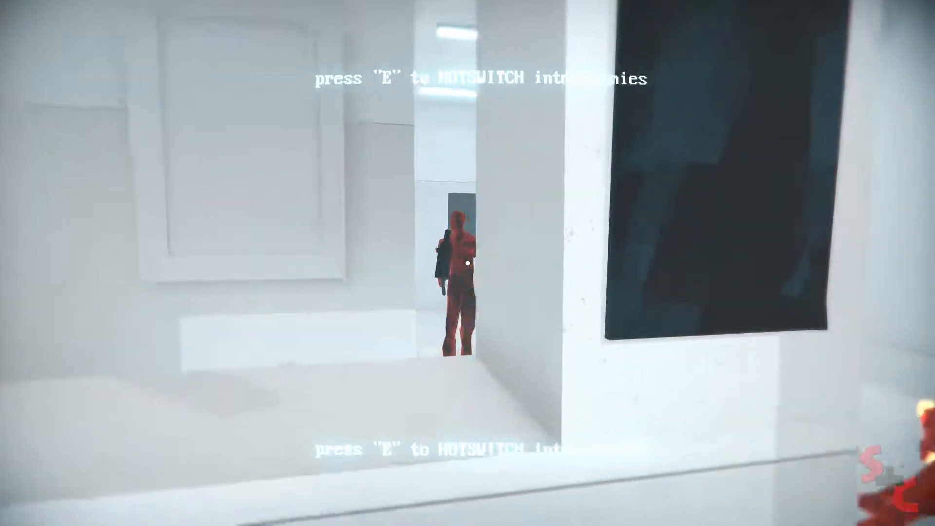
{"action": "key", "text": "e"}
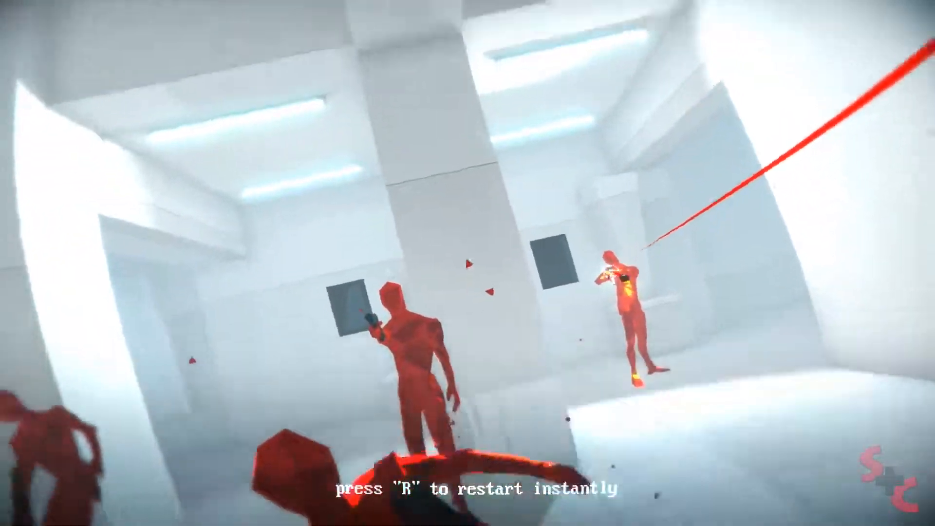
{"action": "key", "text": "e"}
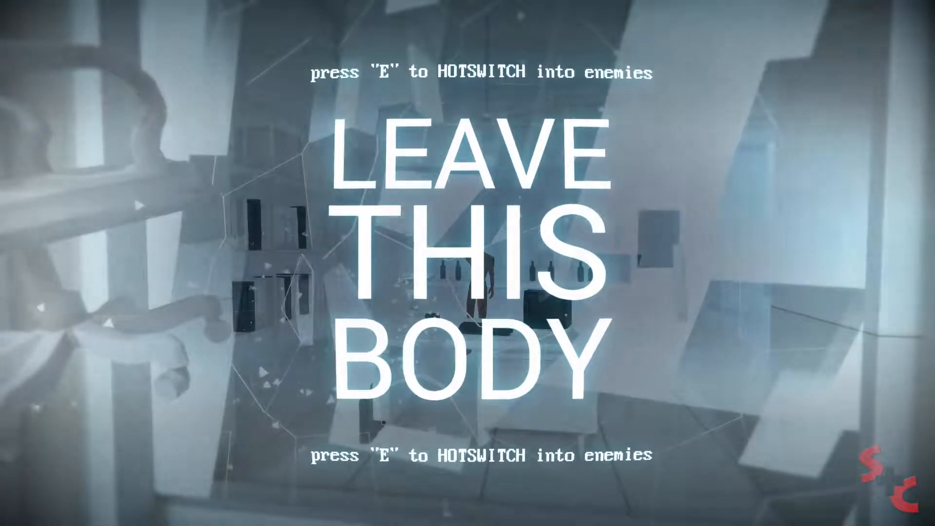
Leave the starting body and shoot the enemies by the pillar, doorway and corridor with the pistol
{"action": "key", "text": "e"}
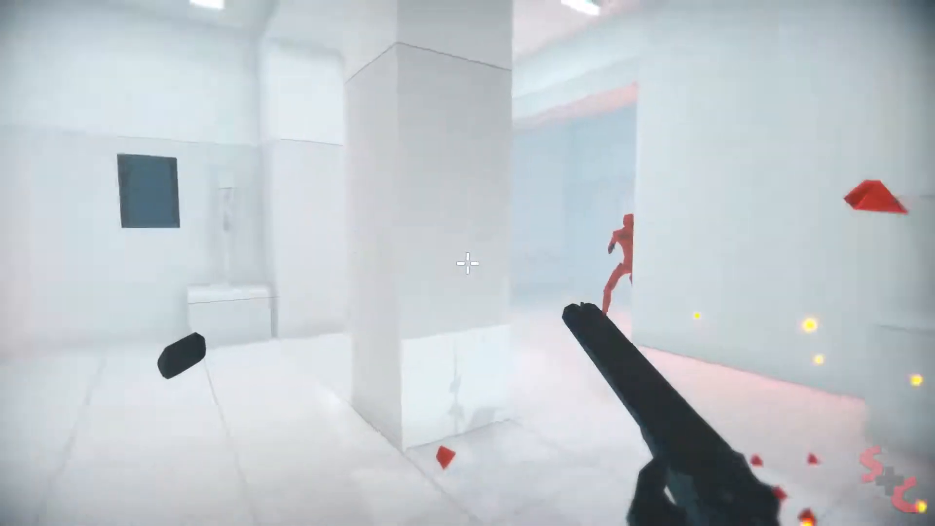
{"action": "left_click", "coordinate": [467, 260]}
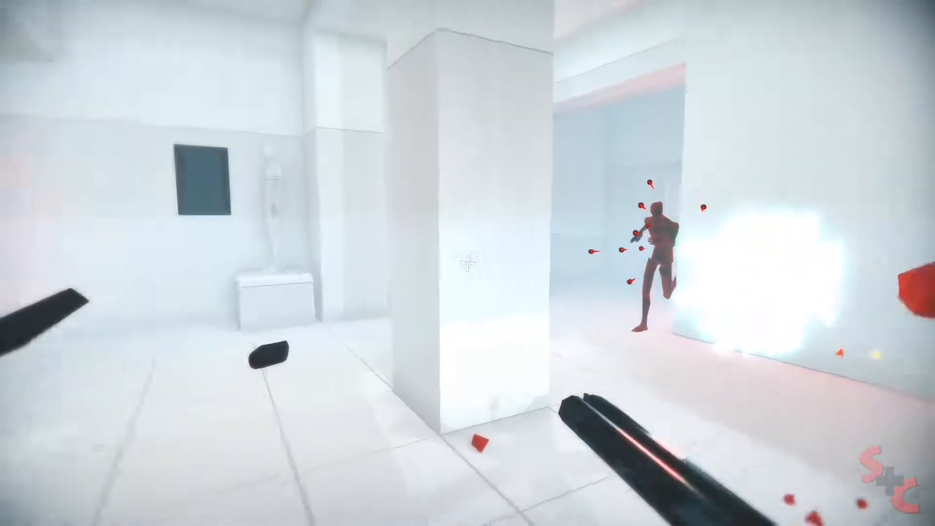
{"action": "left_click", "coordinate": [468, 263]}
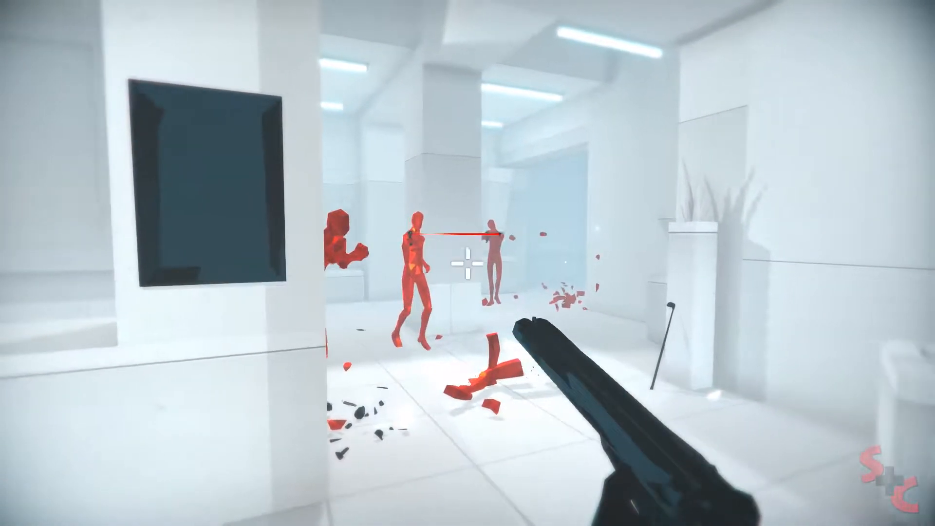
{"action": "left_click", "coordinate": [467, 263]}
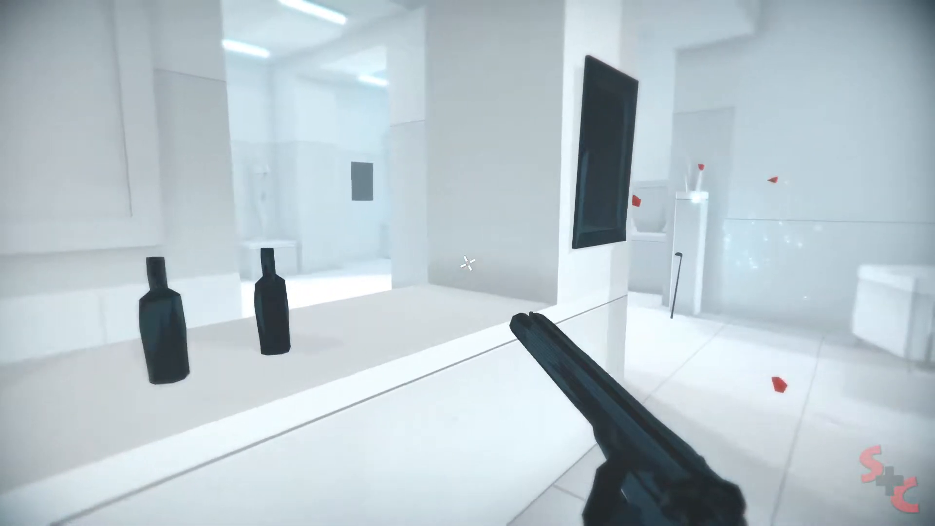
{"action": "left_click", "coordinate": [467, 263]}
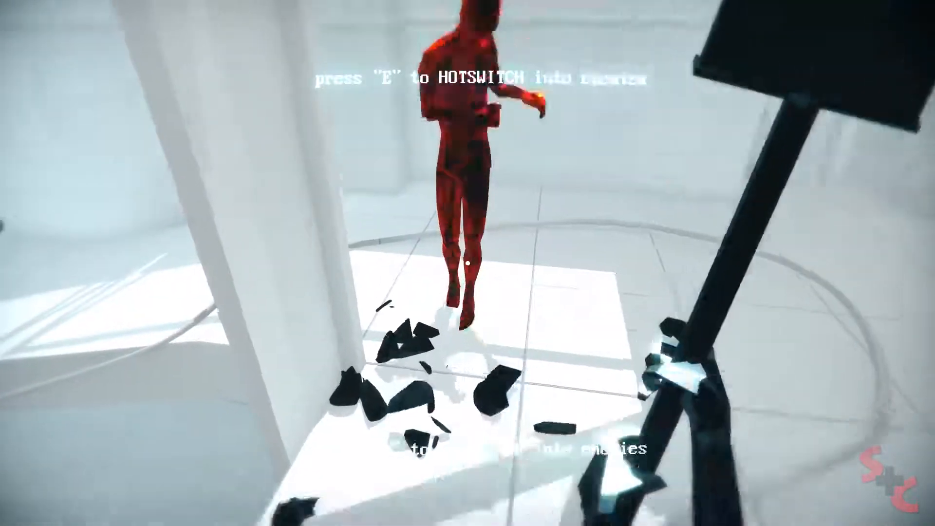
Hotswitch into the enemy ahead and the one by the doorway, then shoot the enemy in front
{"action": "key", "text": "e"}
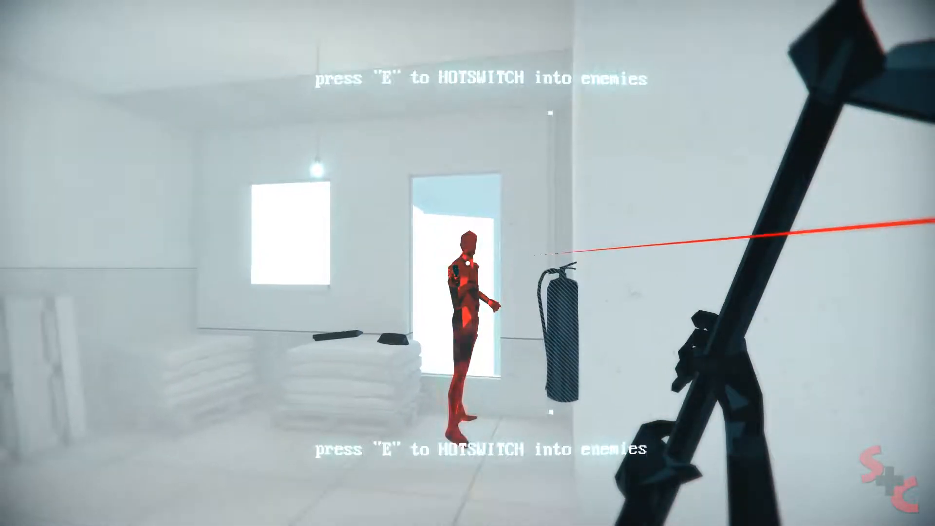
{"action": "key", "text": "e"}
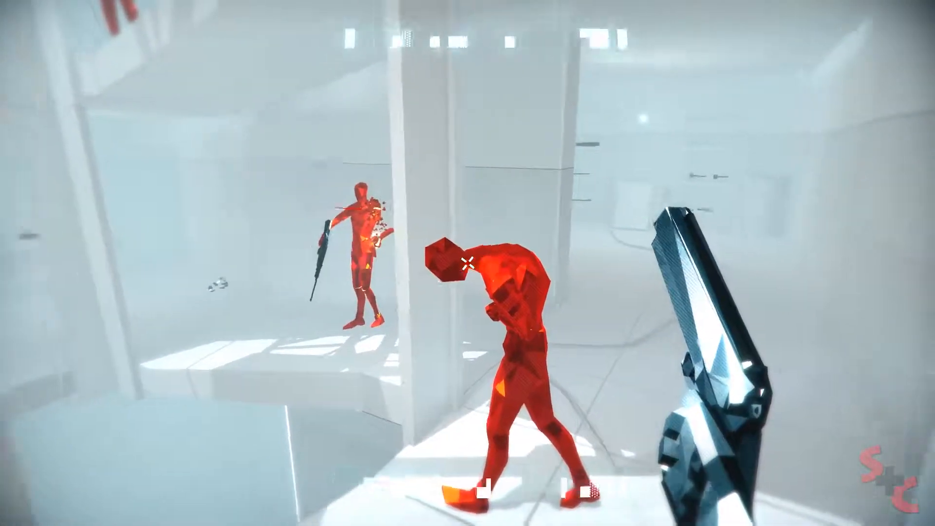
{"action": "left_click", "coordinate": [467, 263]}
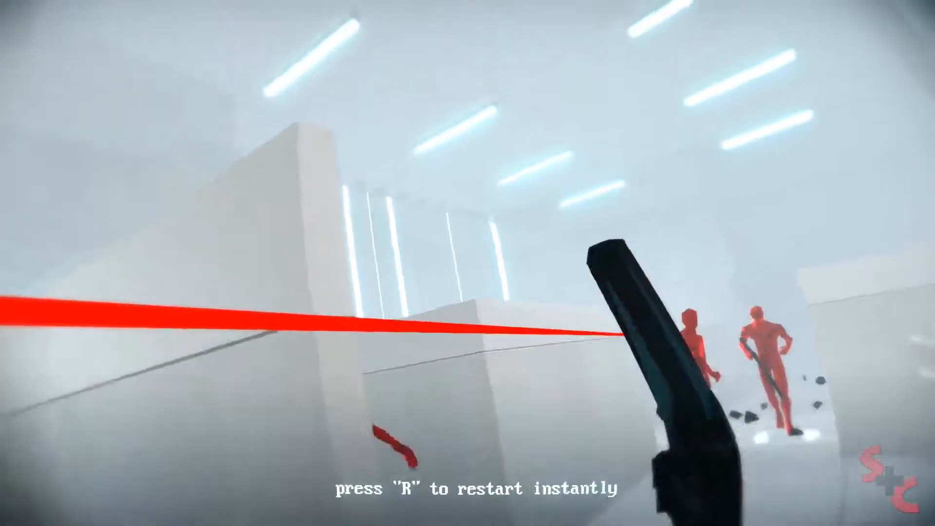
Restart, shoot the charging enemy, hotswitch into the corridor enemy and attack the runner
{"action": "key", "text": "r"}
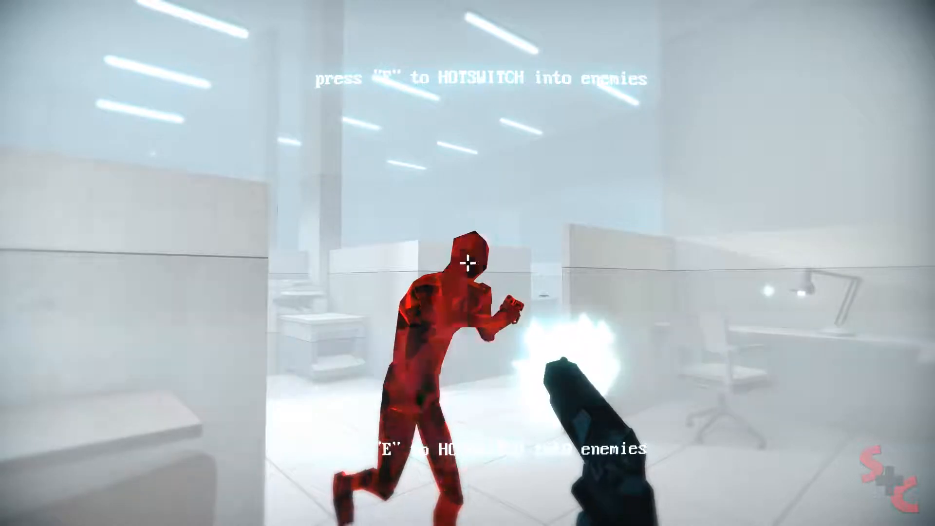
{"action": "left_click", "coordinate": [468, 263]}
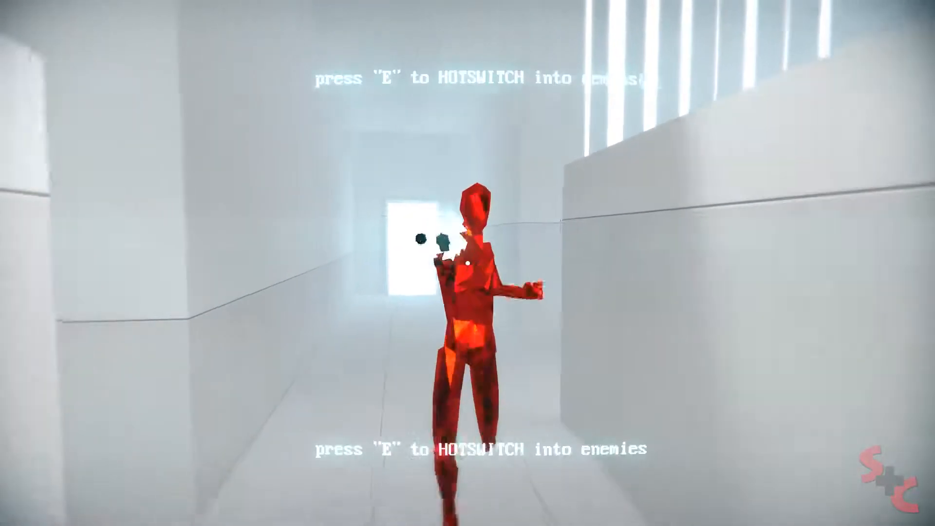
{"action": "key", "text": "e"}
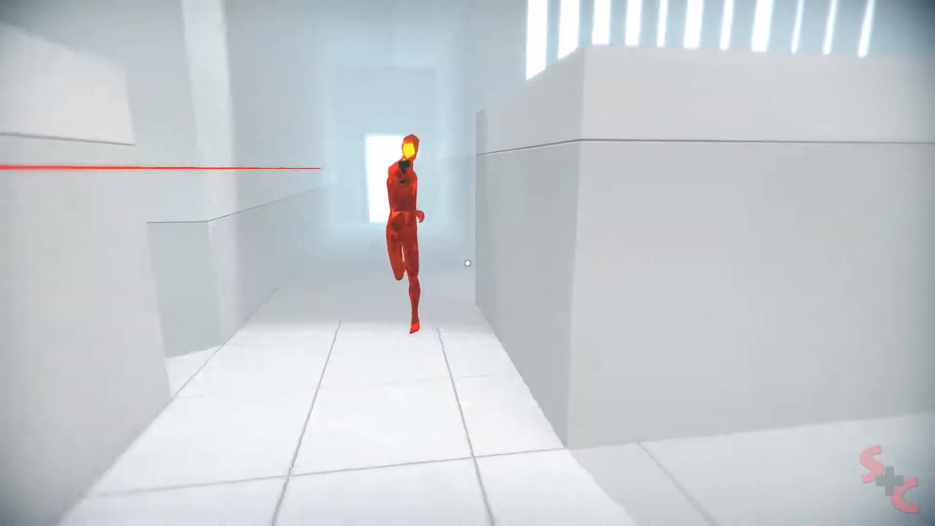
{"action": "left_click", "coordinate": [467, 262]}
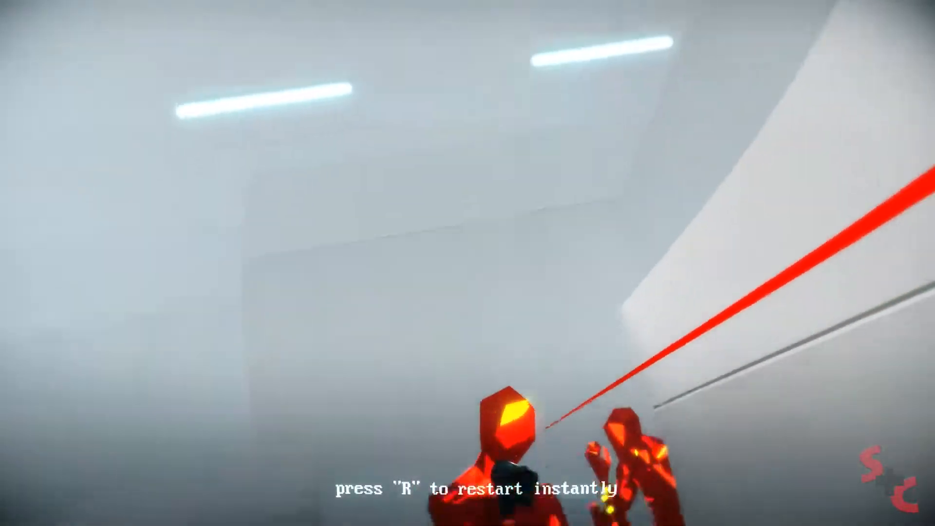
Restart the level twice more after being shot down
{"action": "key", "text": "r"}
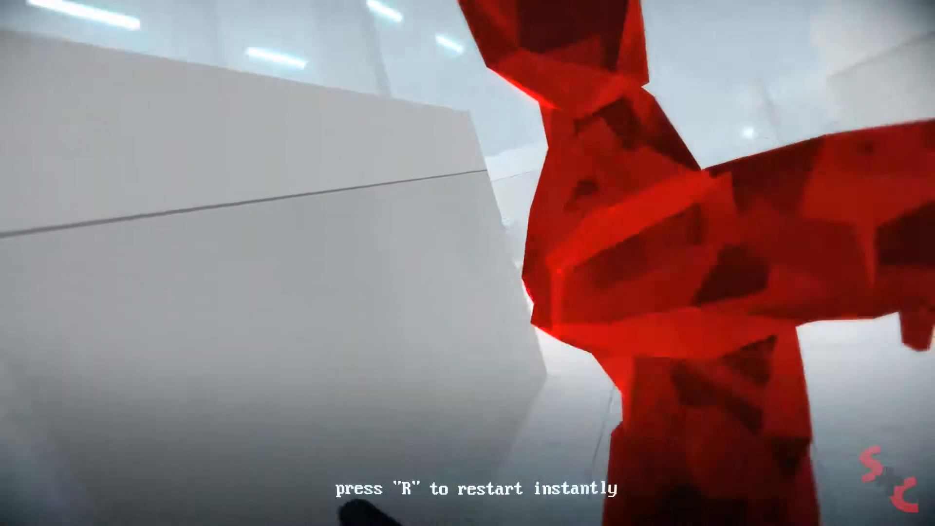
{"action": "key", "text": "r"}
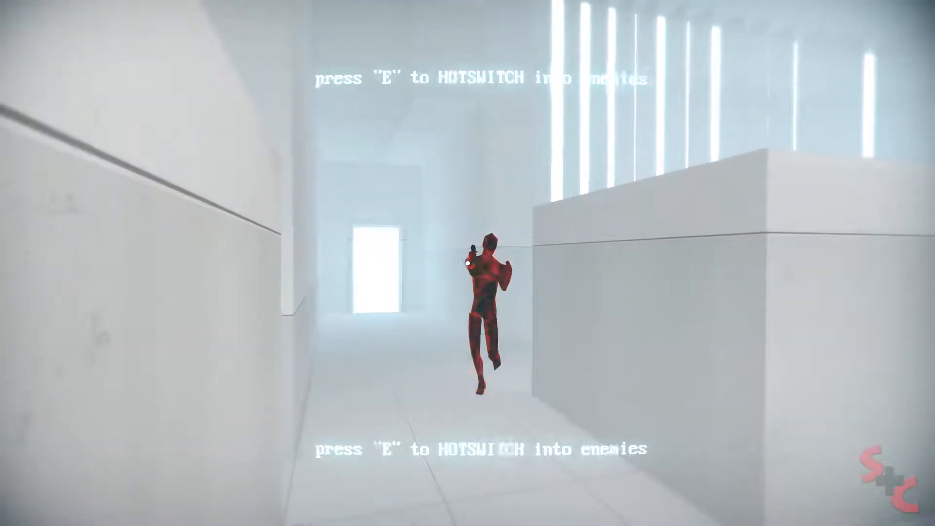
Take over the enemy ahead, shoot the office and aisle gunmen, then restart after dying
{"action": "key", "text": "e"}
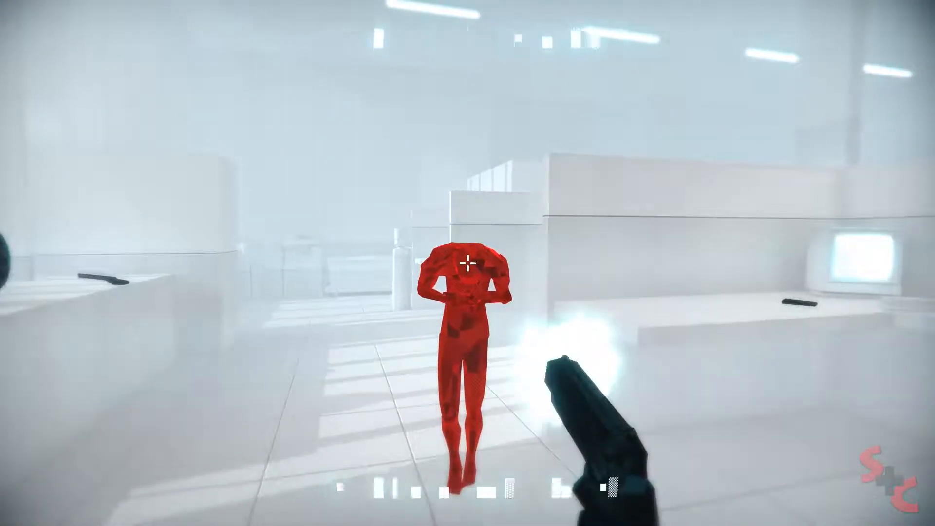
{"action": "left_click", "coordinate": [468, 263]}
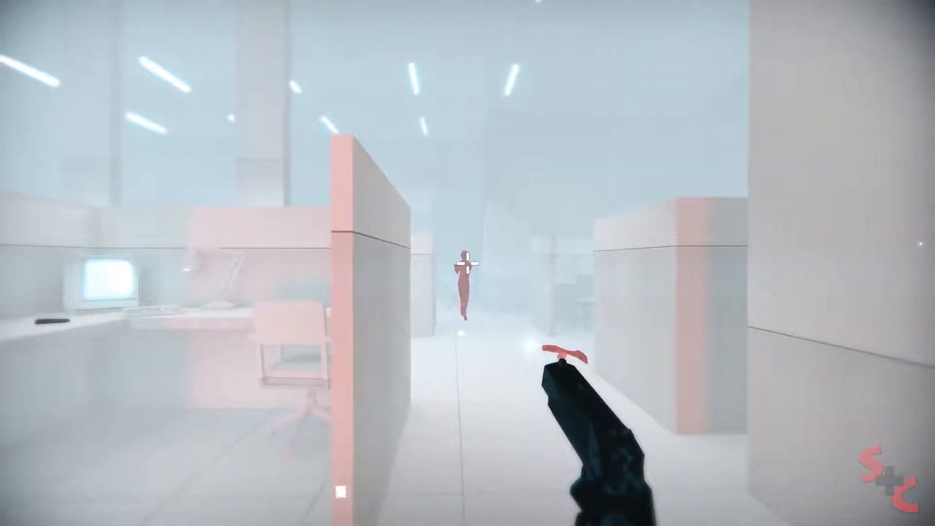
{"action": "left_click", "coordinate": [468, 263]}
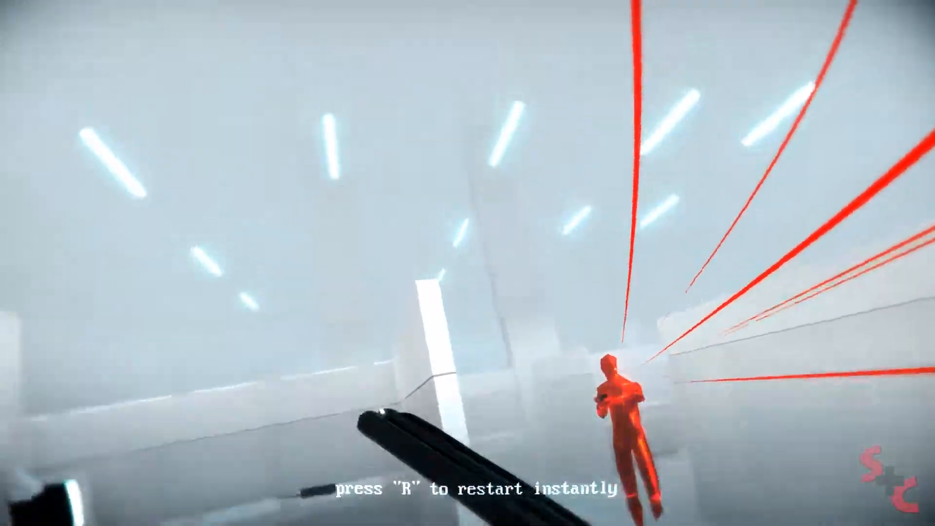
{"action": "key", "text": "r"}
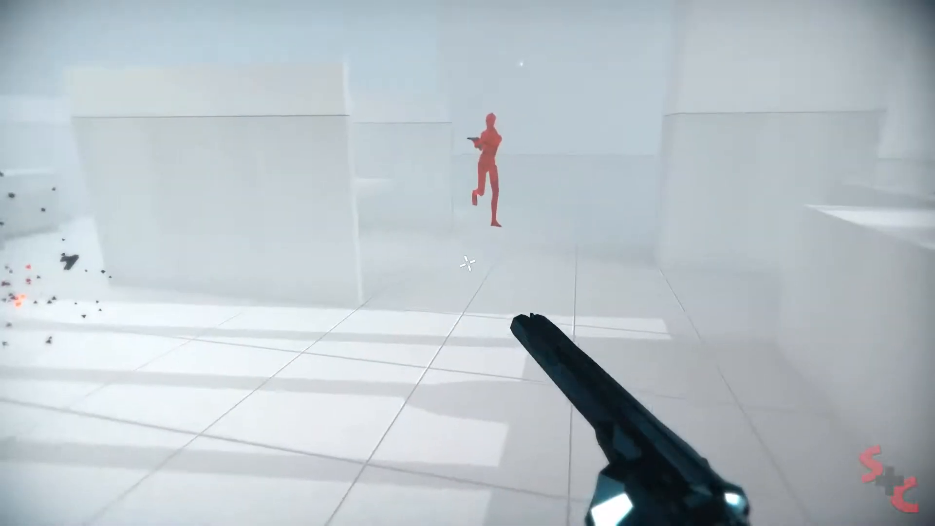
Shoot the gunman ahead, the enemy between the white blocks and the one running at the player
{"action": "left_click", "coordinate": [468, 262]}
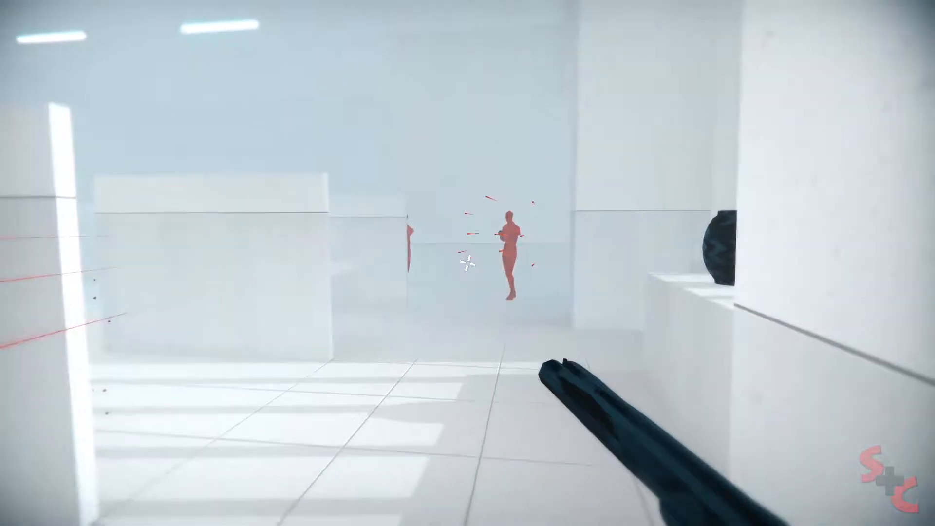
{"action": "left_click", "coordinate": [468, 267]}
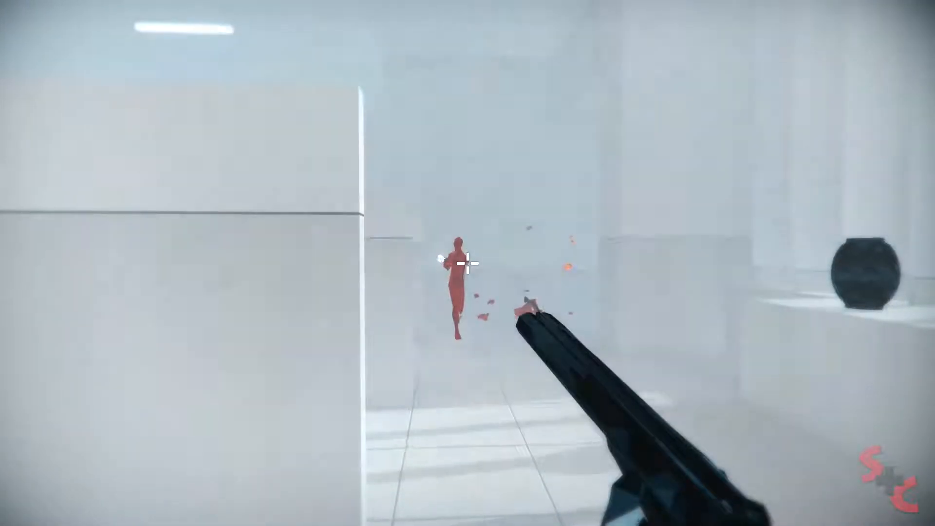
{"action": "left_click", "coordinate": [467, 263]}
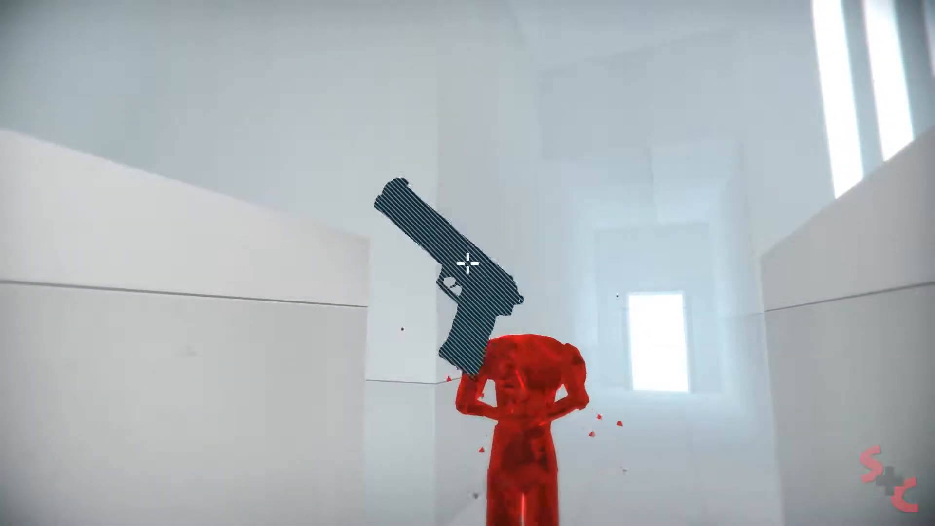
Strike the pistol-stunned enemy and shoot the gunmen charging from the corridor and doorway
{"action": "left_click", "coordinate": [467, 263]}
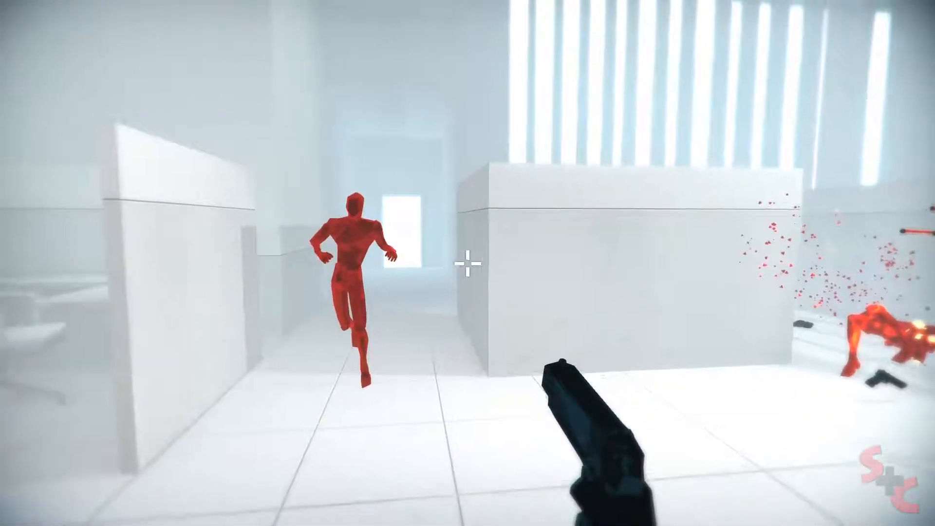
{"action": "left_click", "coordinate": [468, 263]}
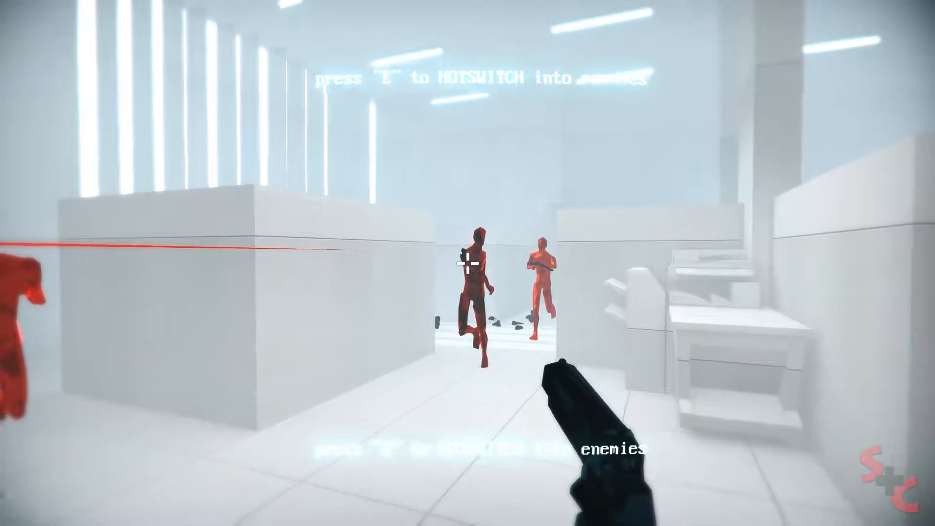
{"action": "left_click", "coordinate": [467, 263]}
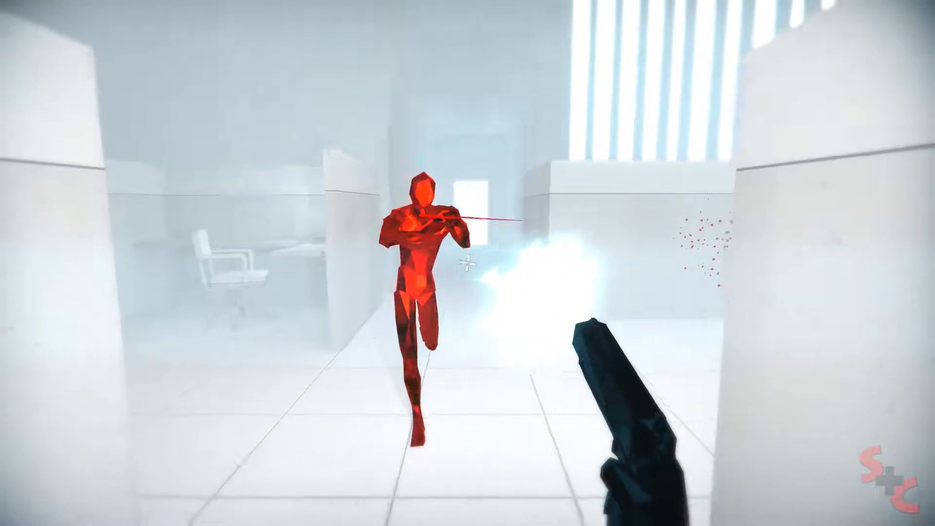
{"action": "left_click", "coordinate": [467, 263]}
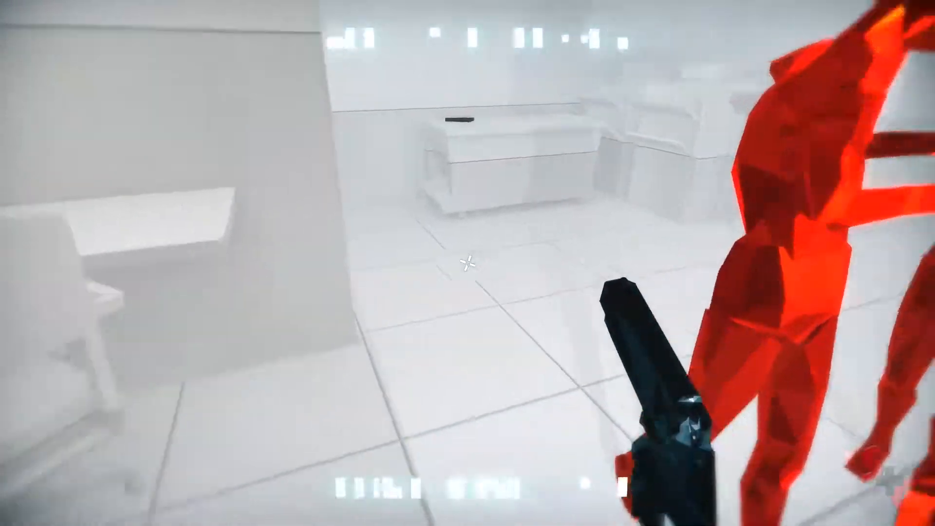
{"action": "left_click", "coordinate": [468, 260]}
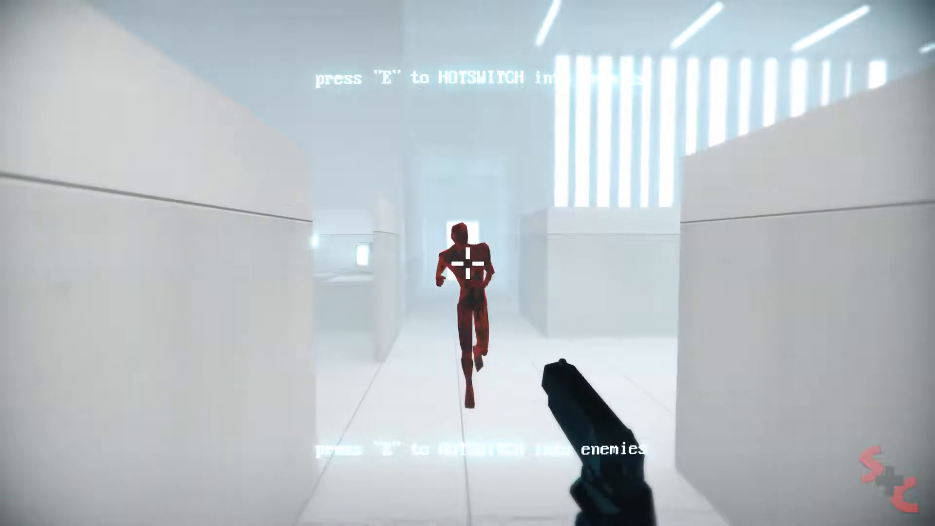
Shoot the corridor runner, restart after being shot, and take over the enemy ahead
{"action": "left_click", "coordinate": [467, 263]}
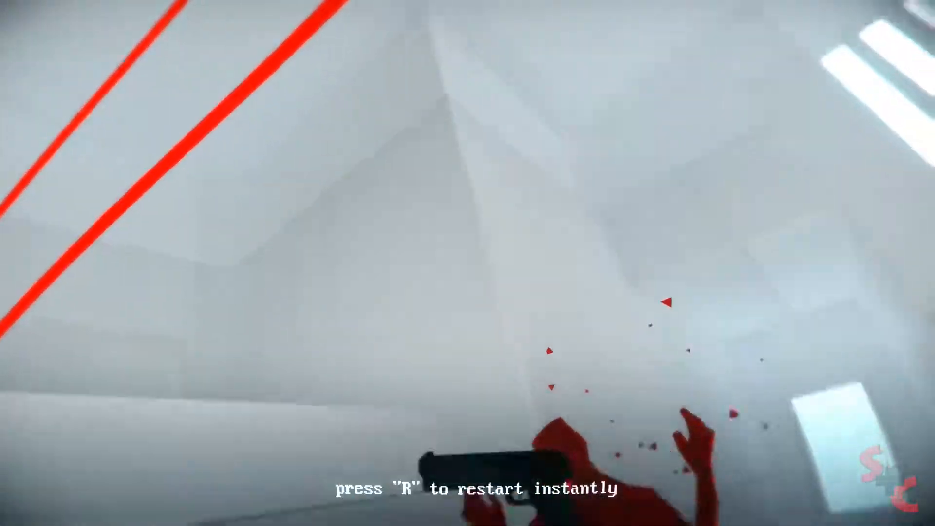
{"action": "key", "text": "r"}
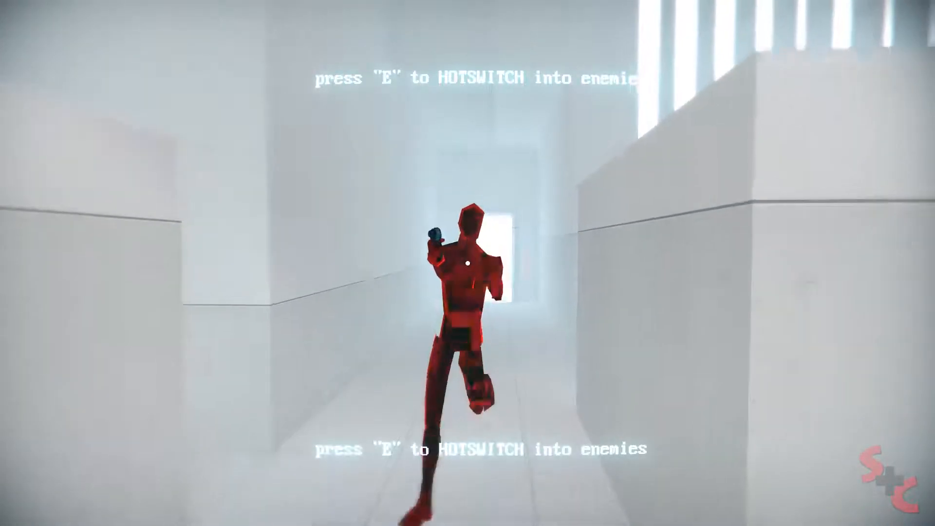
{"action": "key", "text": "e"}
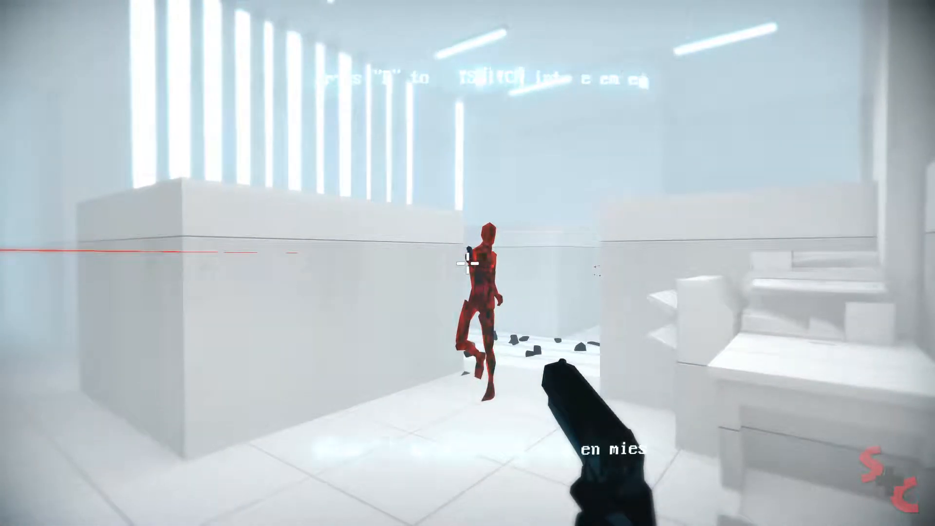
Shoot the red enemies ahead, in the corridor and rushing in from the side until killed
{"action": "left_click", "coordinate": [467, 262]}
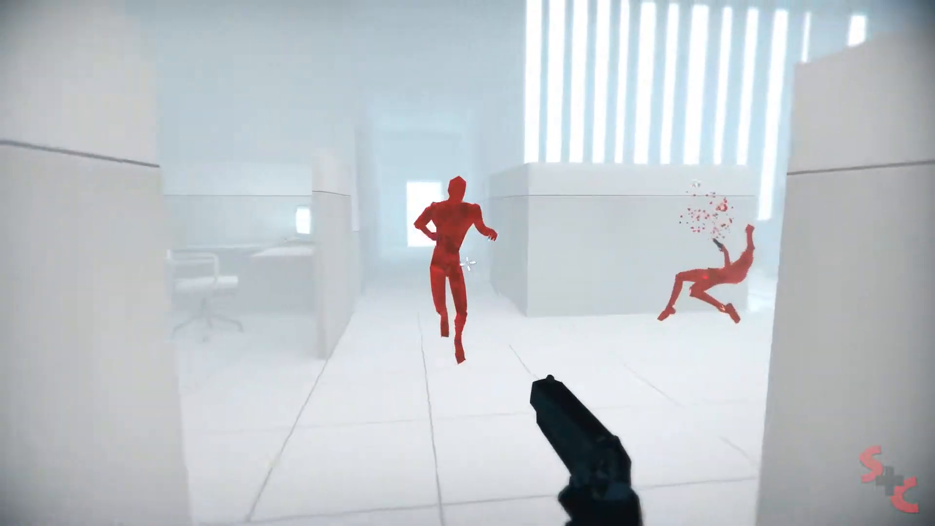
{"action": "left_click", "coordinate": [468, 263]}
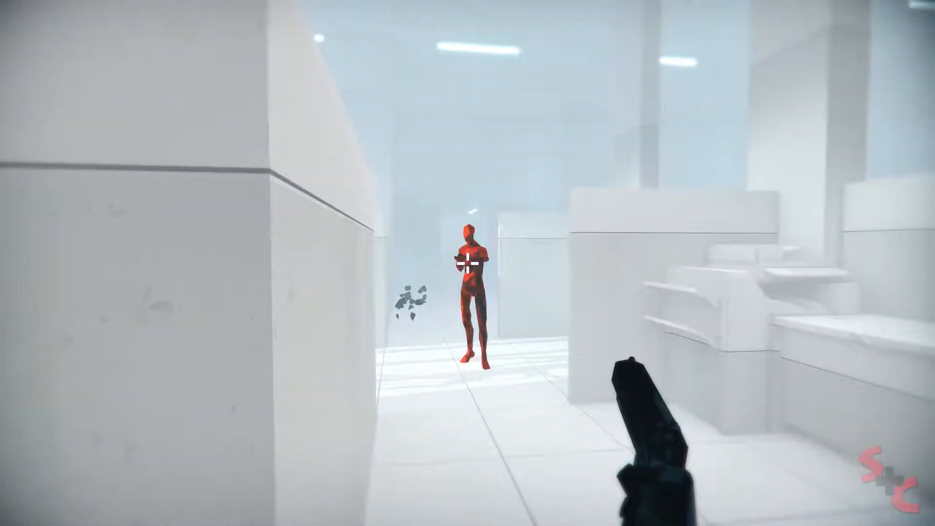
{"action": "left_click", "coordinate": [468, 263]}
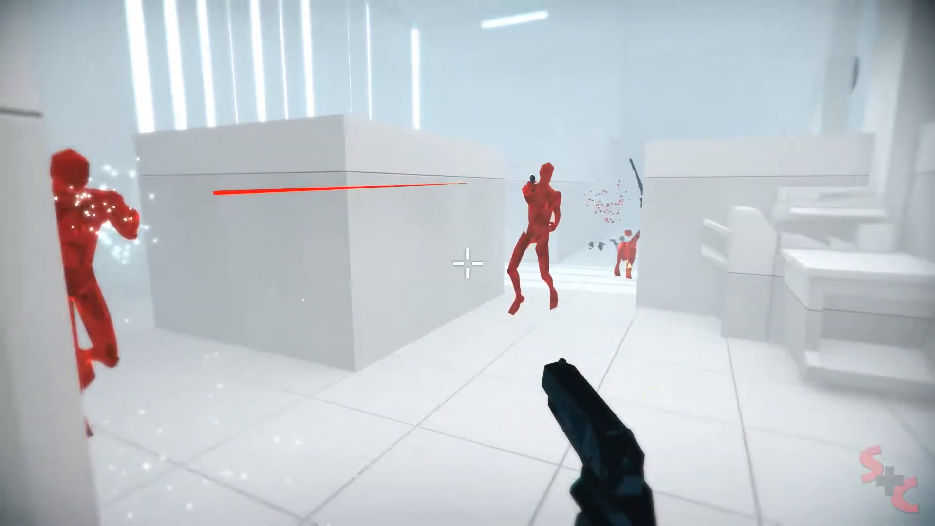
{"action": "left_click", "coordinate": [468, 263]}
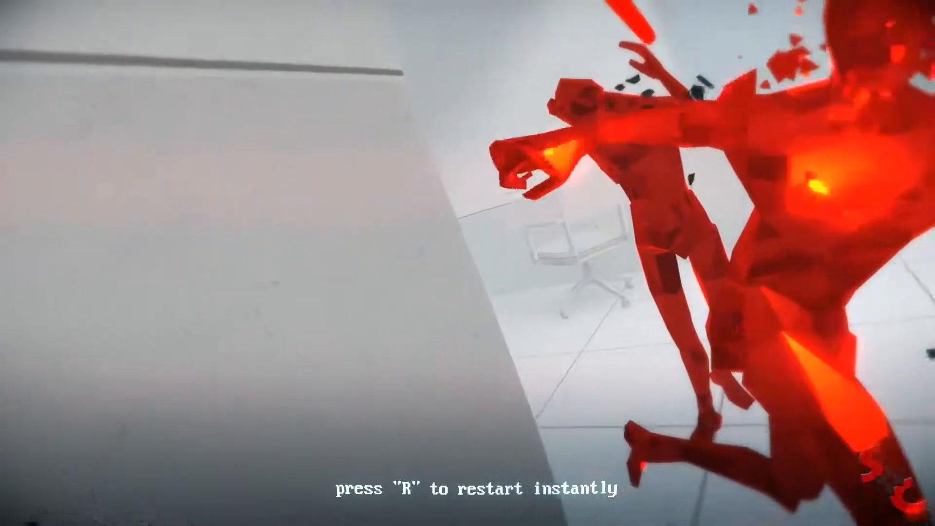
Restart the level, fire through the office and attack the enemy peeking from behind the wall
{"action": "key", "text": "r"}
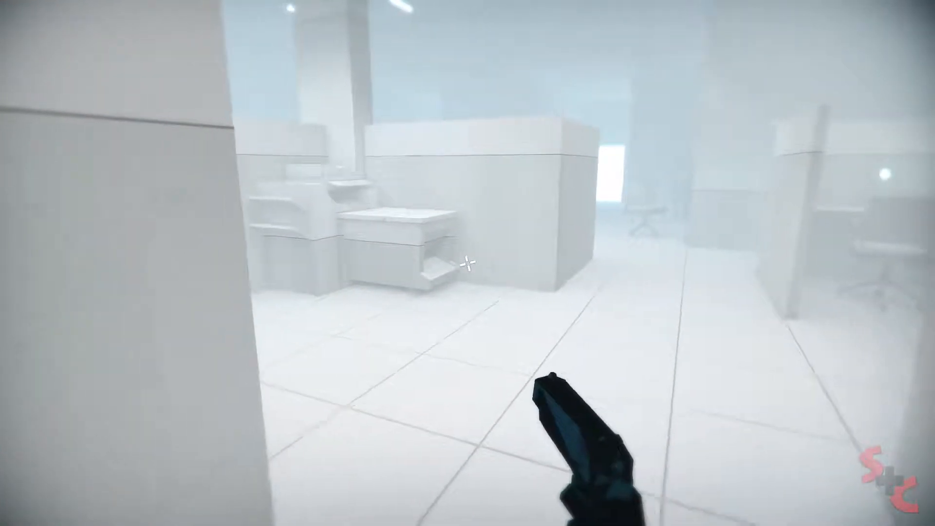
{"action": "left_click", "coordinate": [467, 263]}
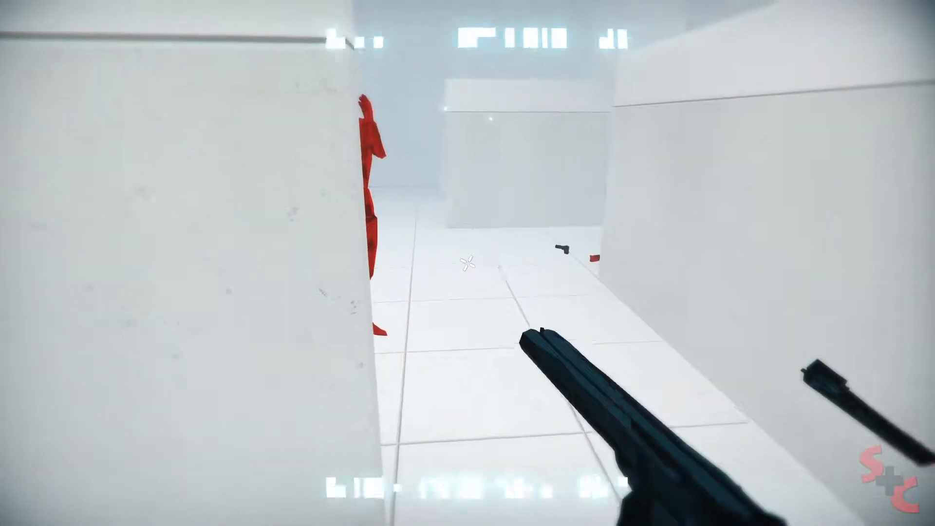
{"action": "left_click", "coordinate": [468, 263]}
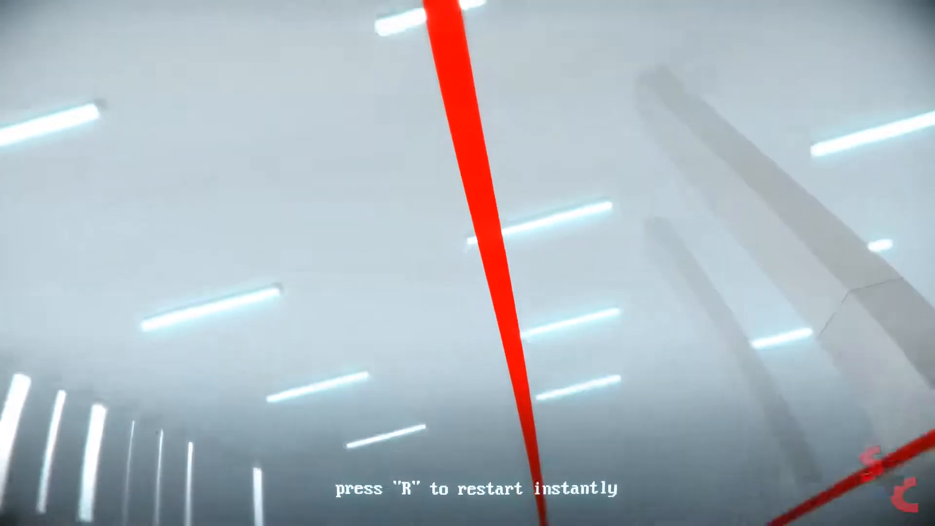
Restart the run, then shoot the corridor charger and the armed enemy by the wall
{"action": "key", "text": "r"}
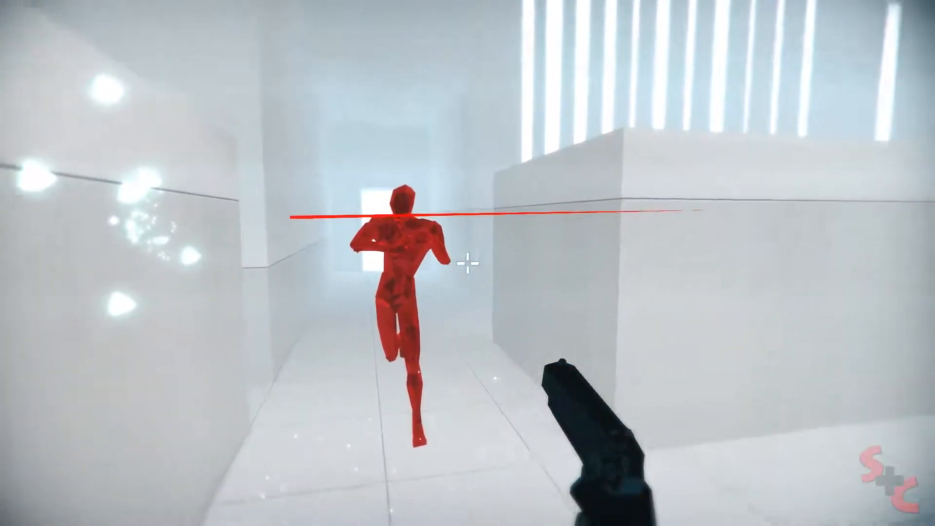
{"action": "left_click", "coordinate": [467, 263]}
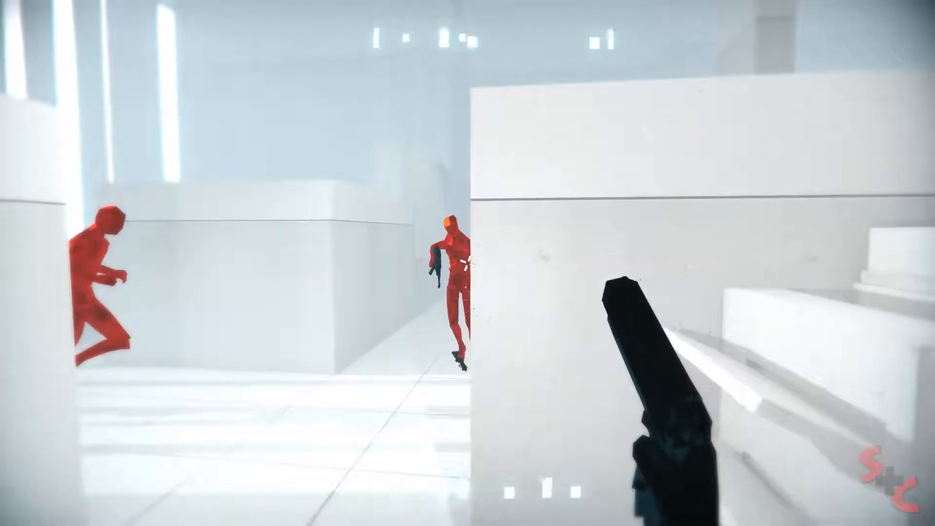
{"action": "left_click", "coordinate": [467, 263]}
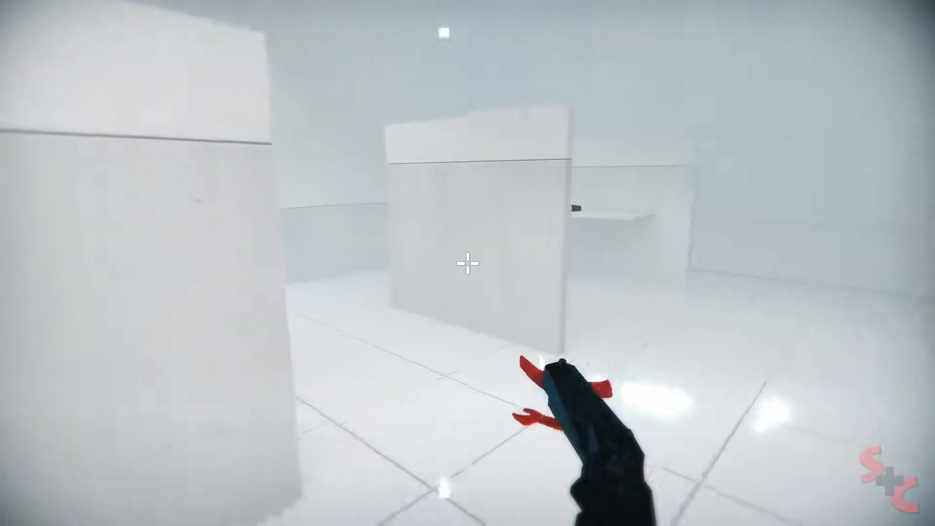
{"action": "left_click", "coordinate": [468, 262]}
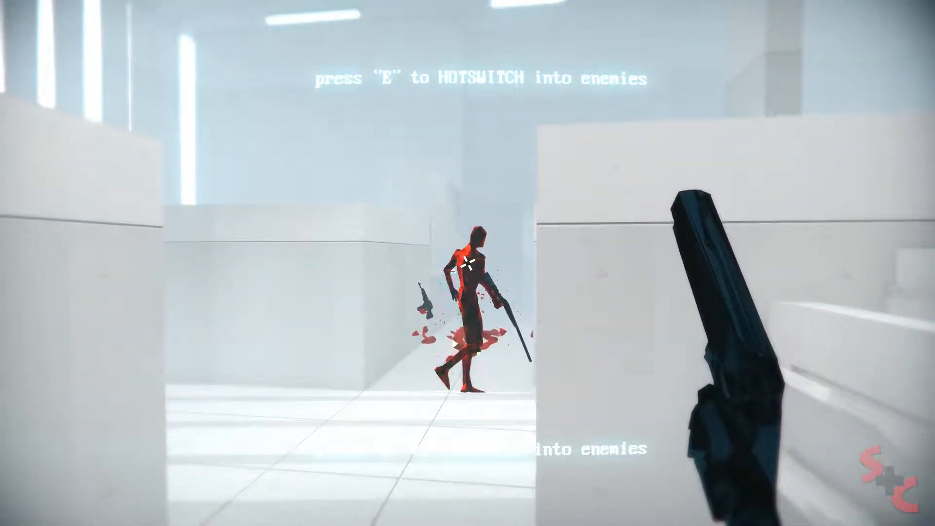
Hotswitch into the armed enemy and gun down the partition group and the water-cooler enemy
{"action": "key", "text": "e"}
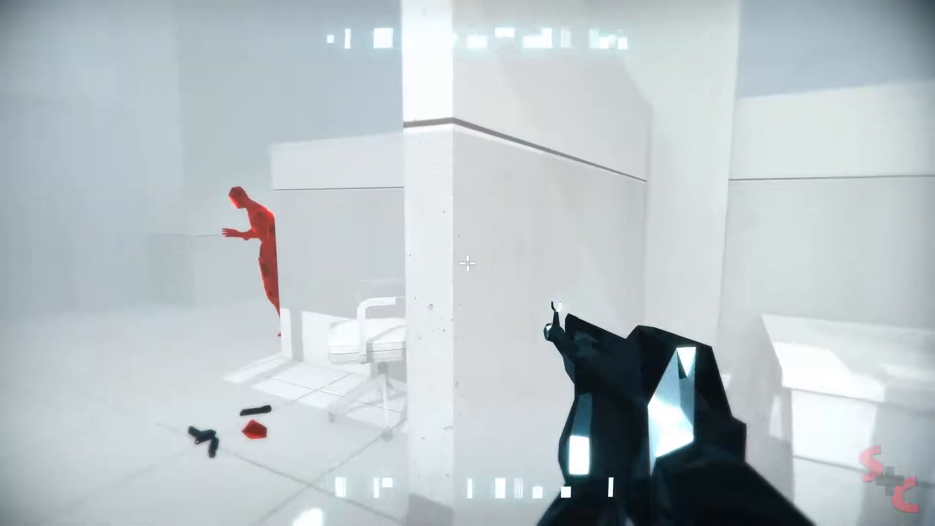
{"action": "left_click", "coordinate": [467, 262]}
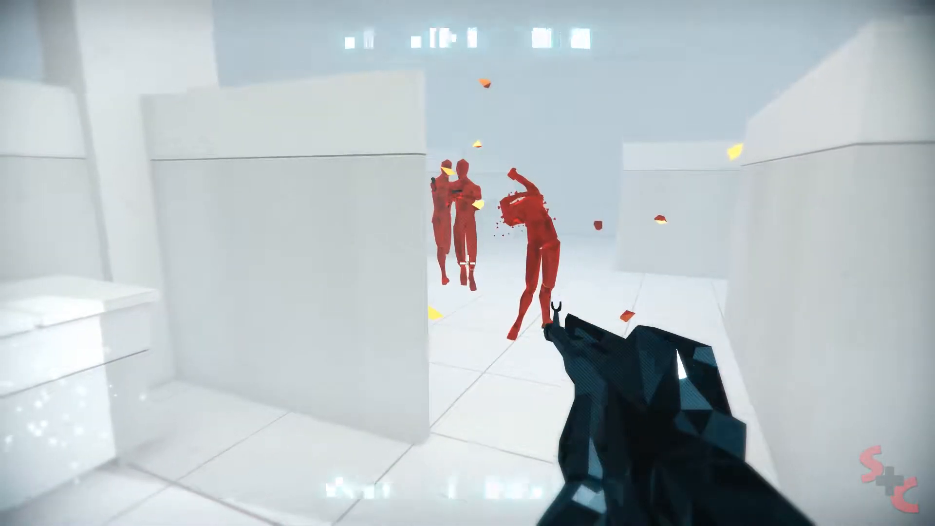
{"action": "left_click", "coordinate": [467, 263]}
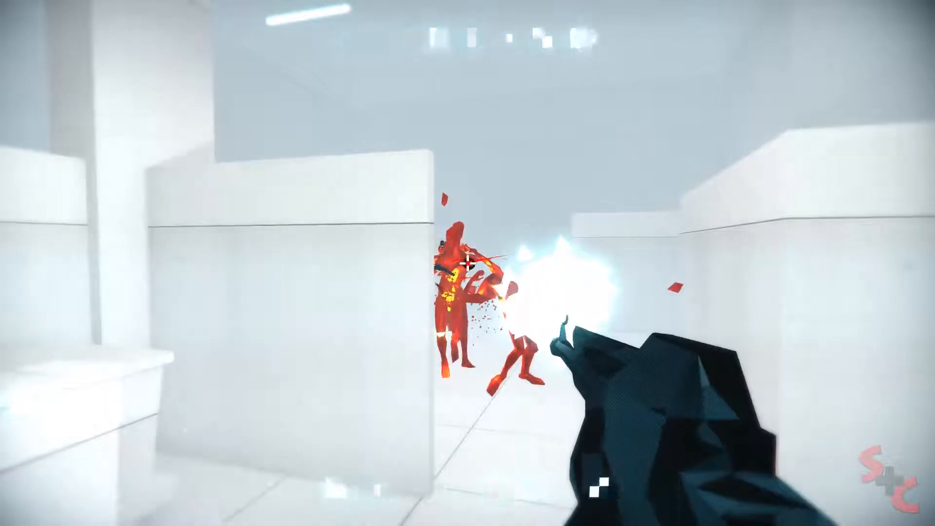
{"action": "left_click", "coordinate": [467, 262]}
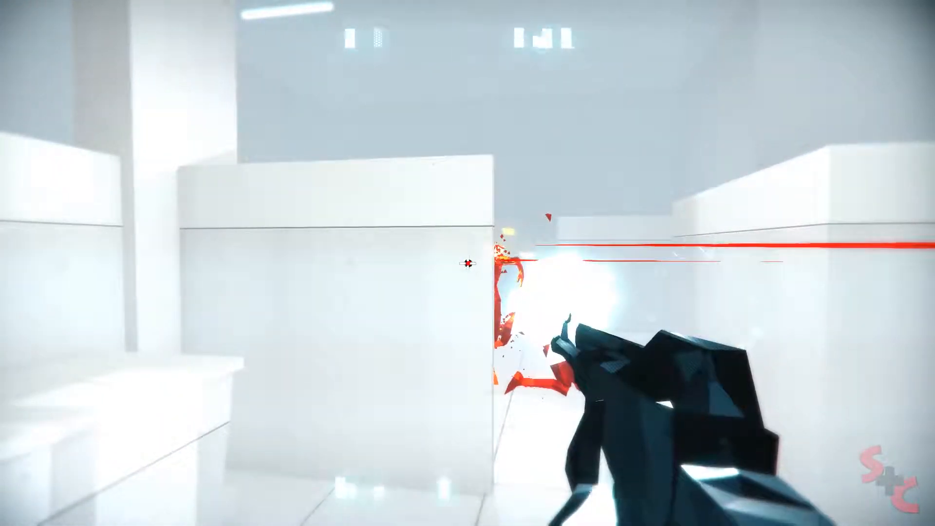
{"action": "left_click", "coordinate": [467, 263]}
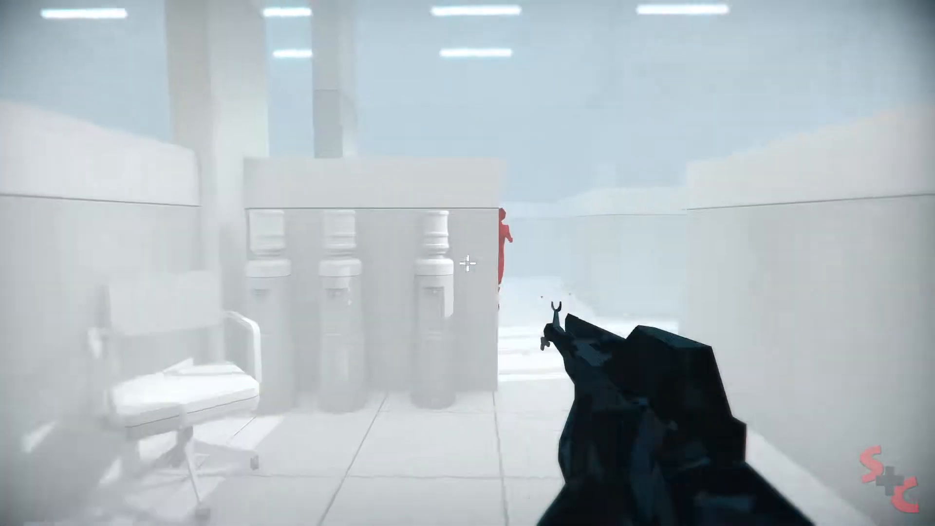
{"action": "left_click", "coordinate": [467, 260]}
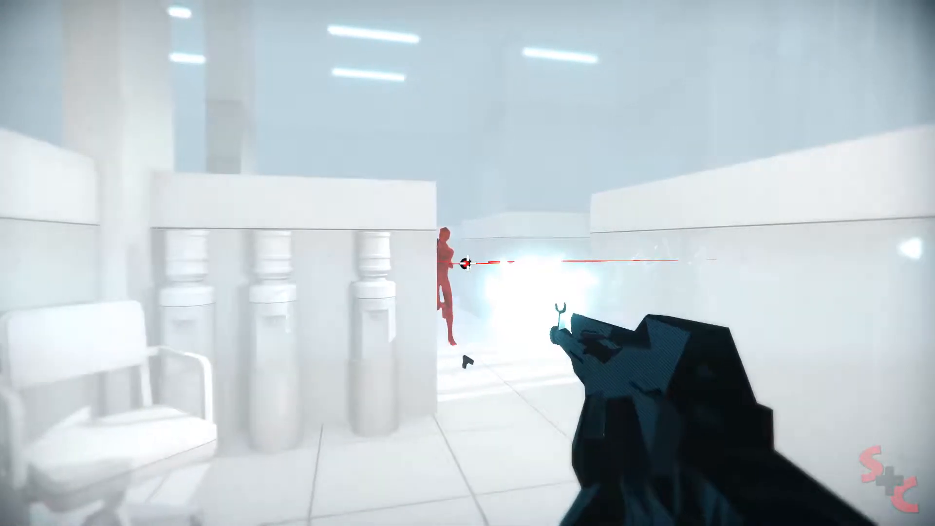